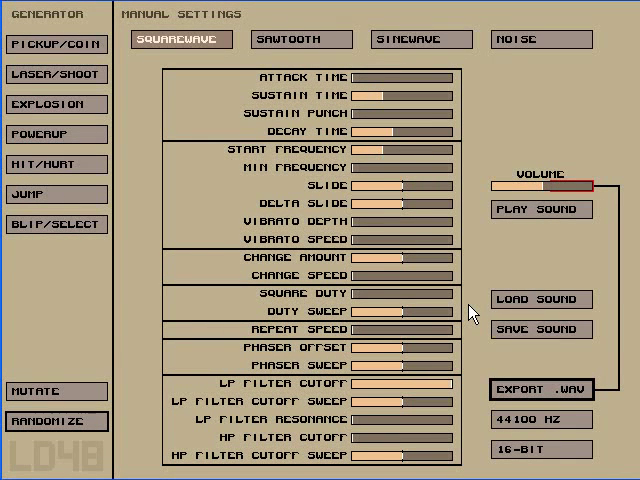
{"action": "mouse_move", "coordinate": [590, 168]}
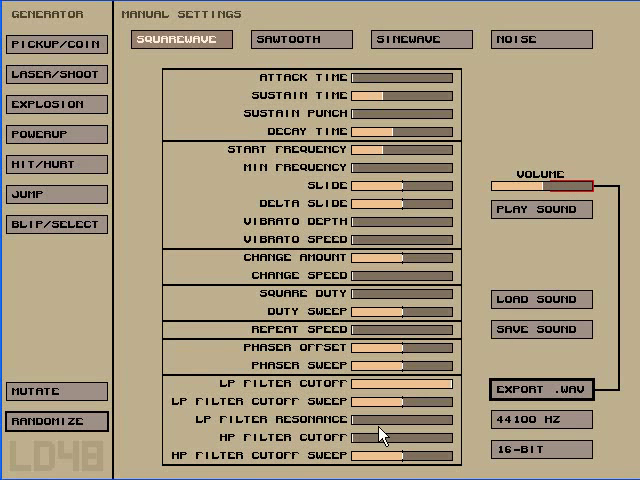
{"action": "mouse_move", "coordinate": [56, 104]}
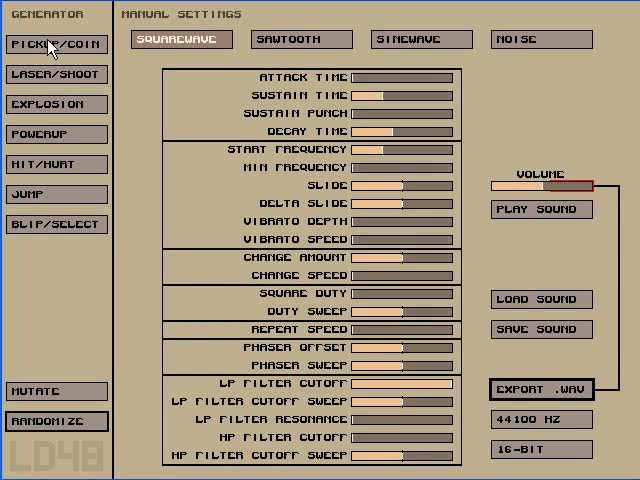
{"action": "mouse_move", "coordinate": [68, 60]}
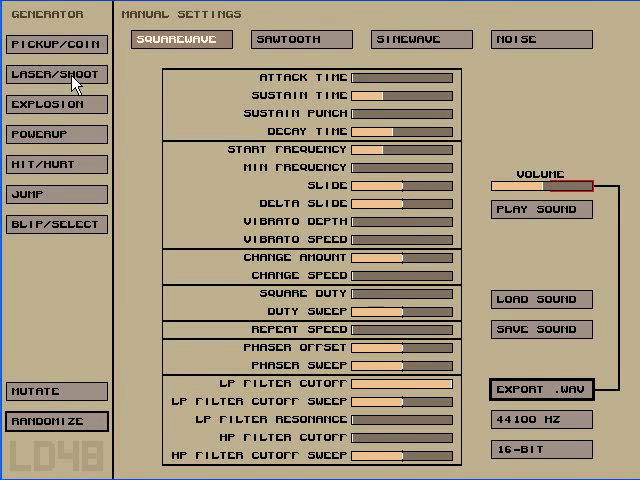
{"action": "mouse_move", "coordinate": [38, 236]}
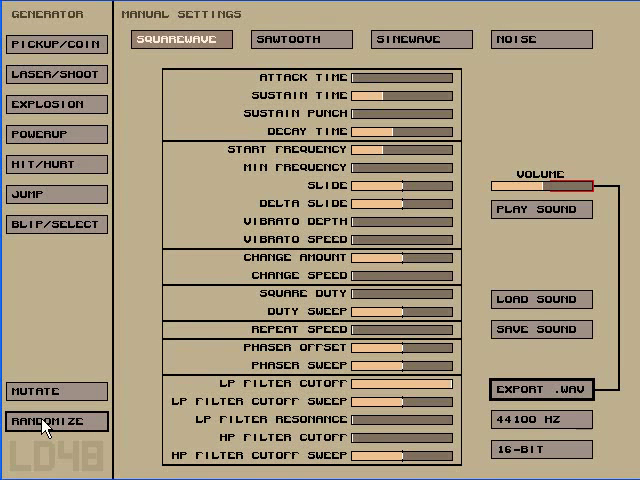
{"action": "mouse_move", "coordinate": [500, 398]}
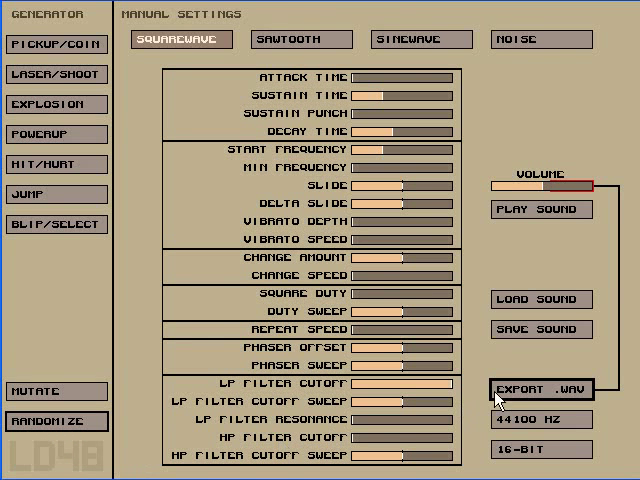
{"action": "mouse_move", "coordinate": [522, 300]}
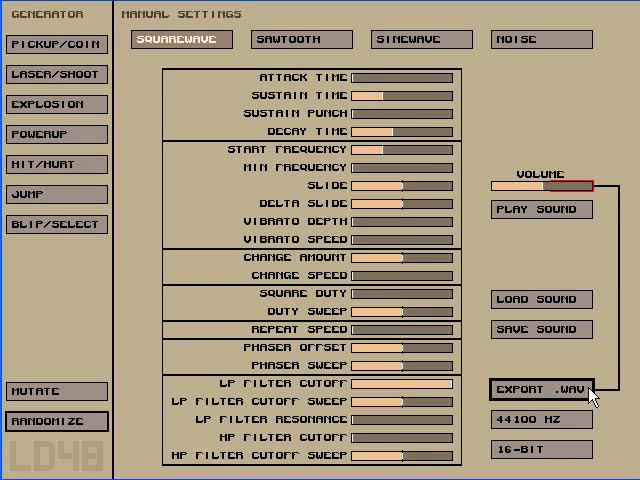
{"action": "mouse_move", "coordinate": [544, 188]}
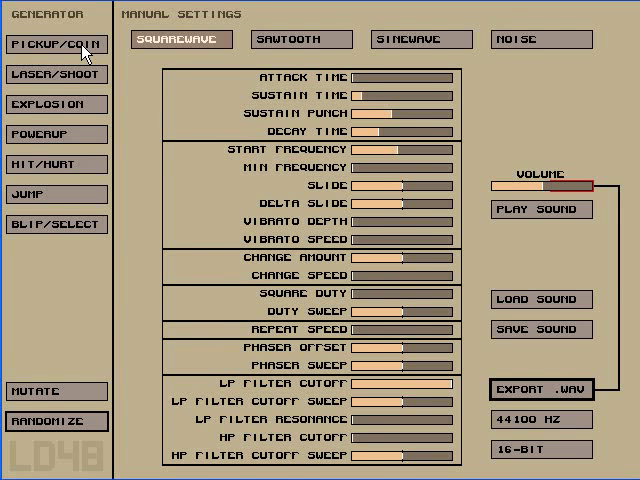
Generate random Pickup/Coin, Laser/Shoot and Explosion sounds to audition each category
{"action": "left_click", "coordinate": [56, 74]}
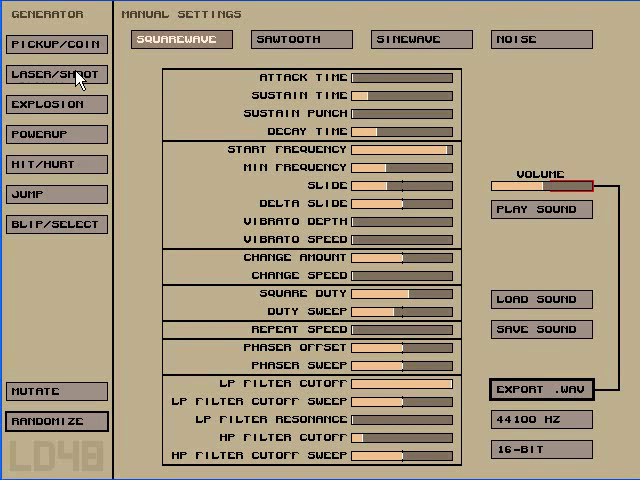
{"action": "left_click", "coordinate": [300, 40]}
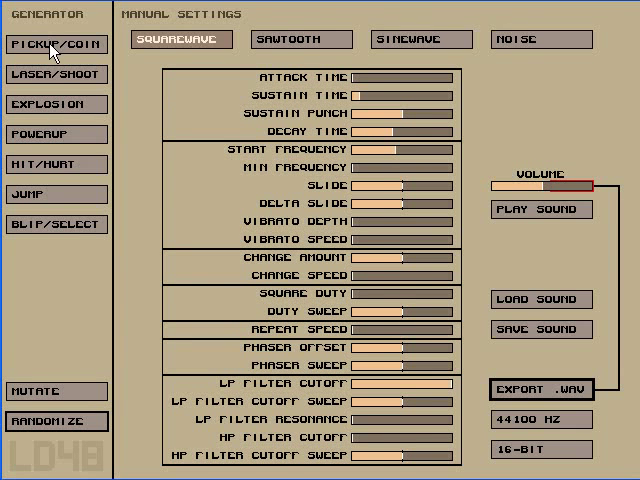
{"action": "left_click", "coordinate": [58, 104]}
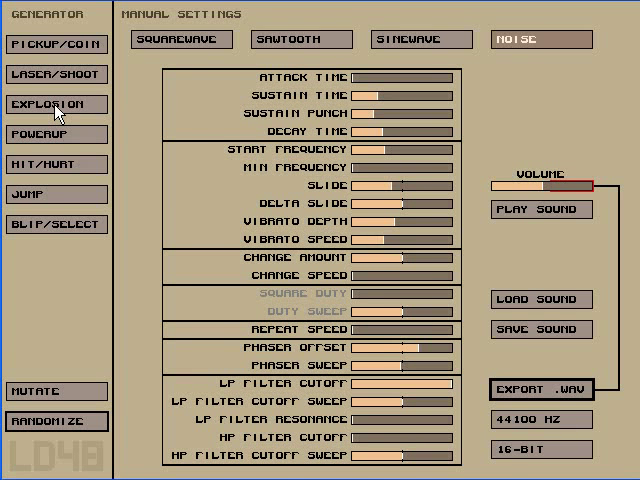
{"action": "left_click", "coordinate": [56, 104]}
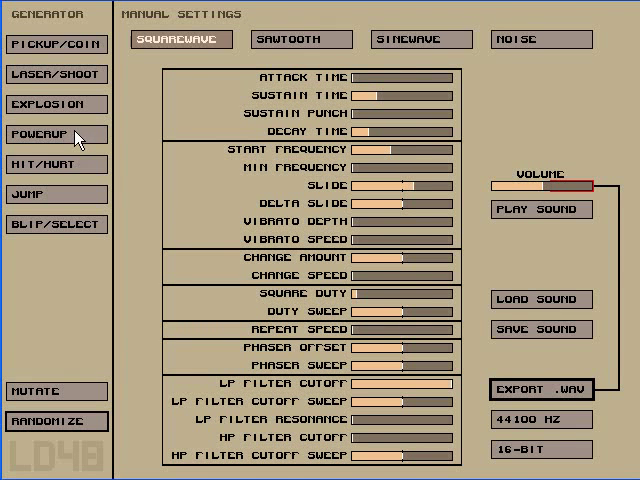
Audition random Powerup, Hit/Hurt, Jump and Blip/Select sounds, ending on a fresh coin-pickup effect
{"action": "left_click", "coordinate": [56, 164]}
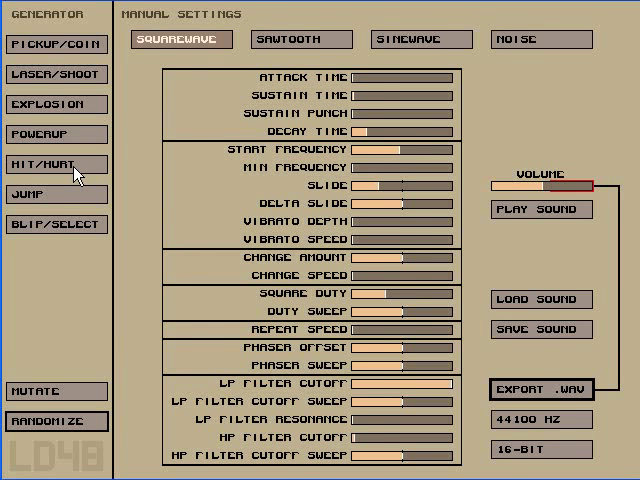
{"action": "left_click", "coordinate": [56, 194]}
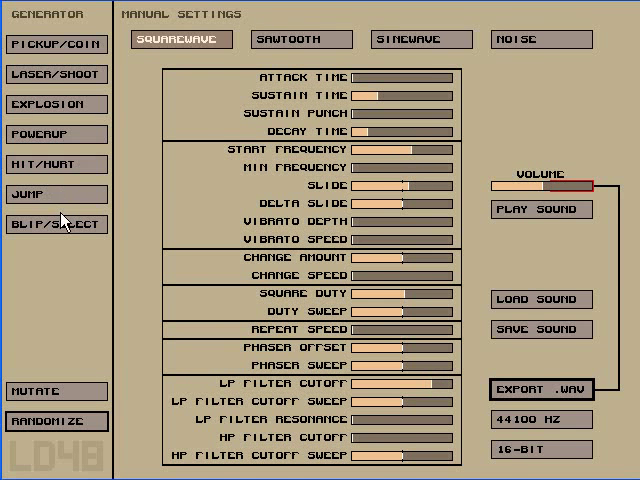
{"action": "left_click", "coordinate": [56, 224]}
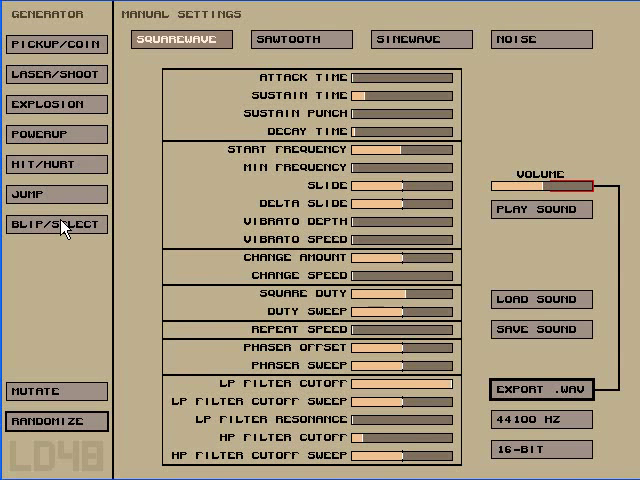
{"action": "left_click", "coordinate": [300, 40]}
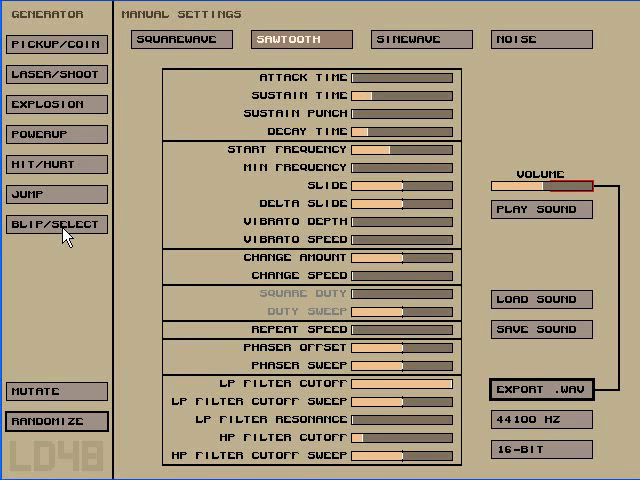
{"action": "left_click", "coordinate": [180, 40]}
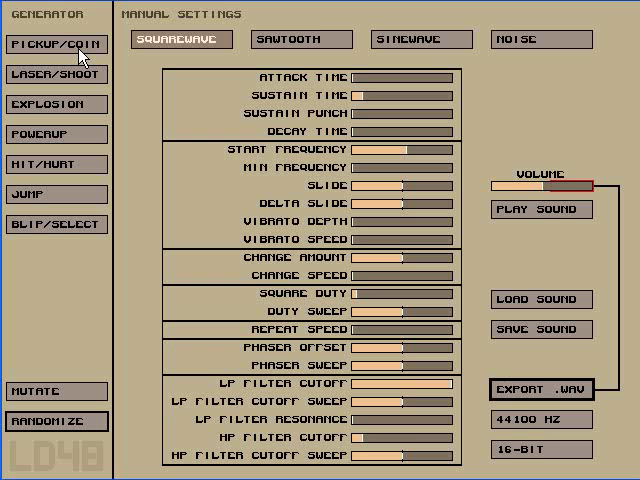
{"action": "left_click", "coordinate": [56, 104]}
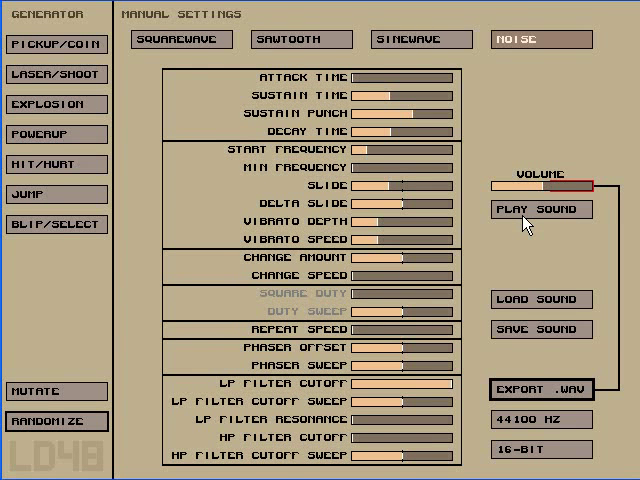
{"action": "mouse_move", "coordinate": [58, 396]}
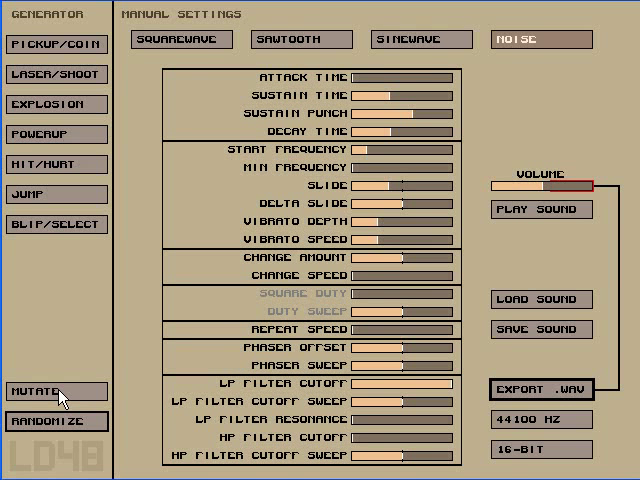
{"action": "left_click", "coordinate": [44, 392]}
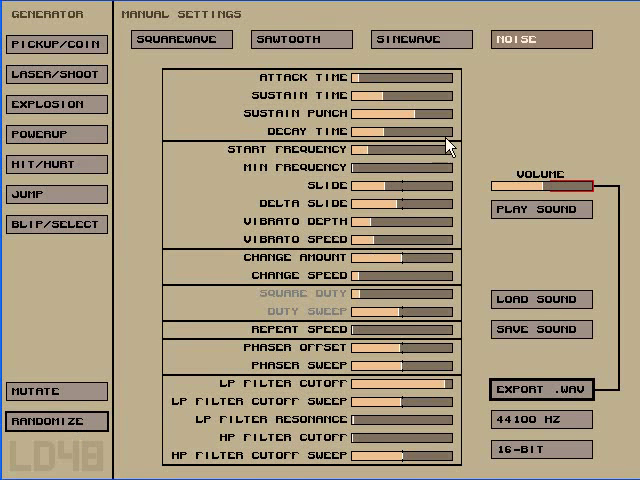
{"action": "left_click", "coordinate": [420, 40]}
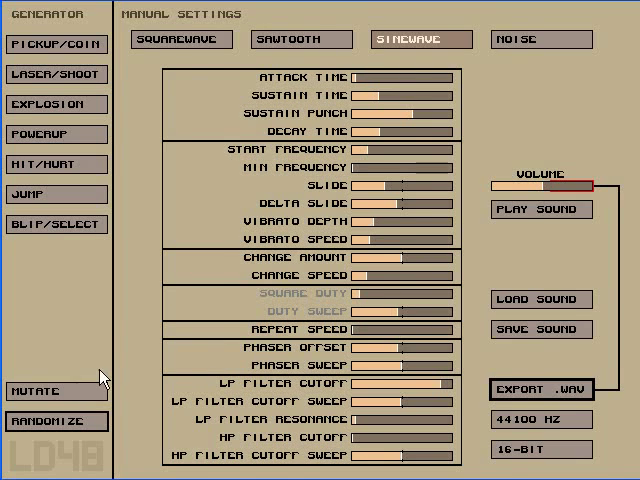
{"action": "left_click", "coordinate": [300, 40]}
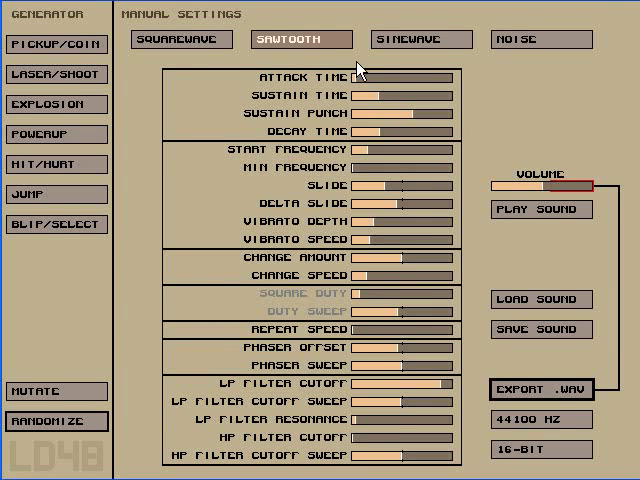
{"action": "left_click", "coordinate": [180, 40]}
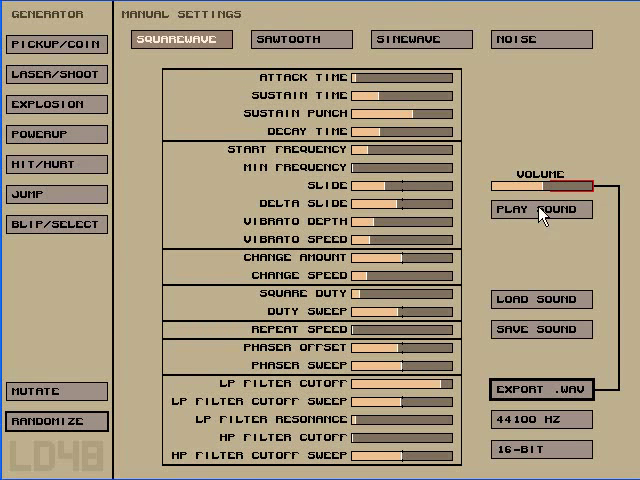
{"action": "left_click", "coordinate": [540, 40]}
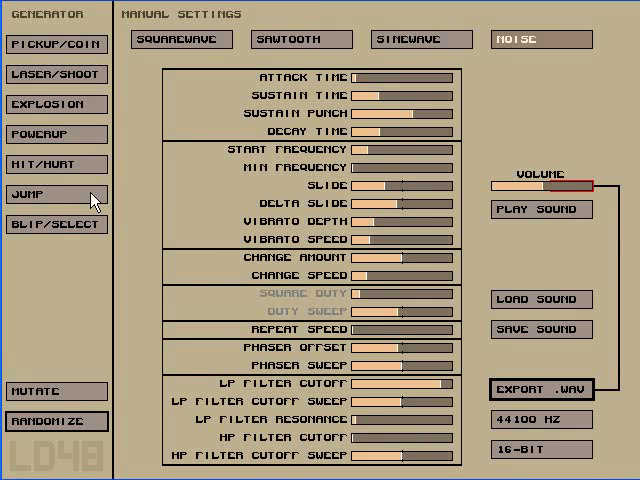
{"action": "left_click", "coordinate": [56, 104]}
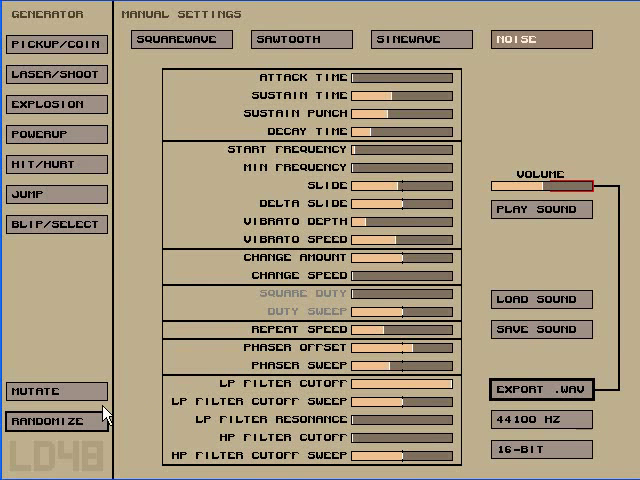
Save the current explosion sound as an .sfs settings file named starting with 'ex'
{"action": "left_click", "coordinate": [540, 328]}
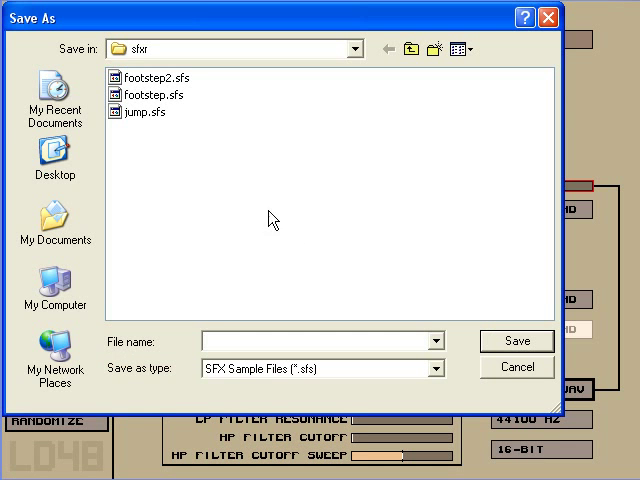
{"action": "type", "text": "ex"}
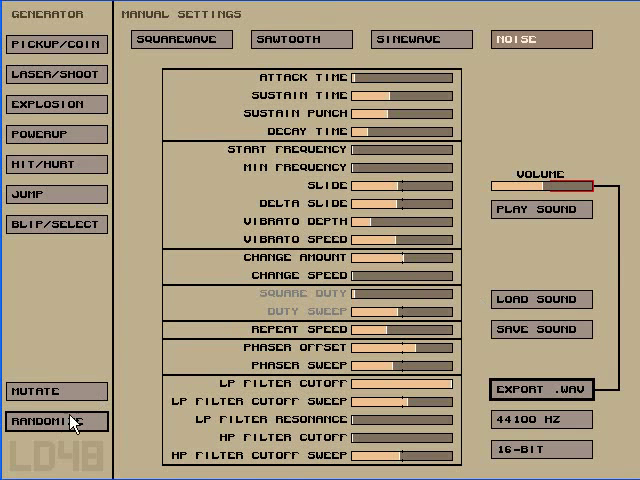
Reload the saved explosion.sfs sound settings into sfxr
{"action": "left_click", "coordinate": [542, 300]}
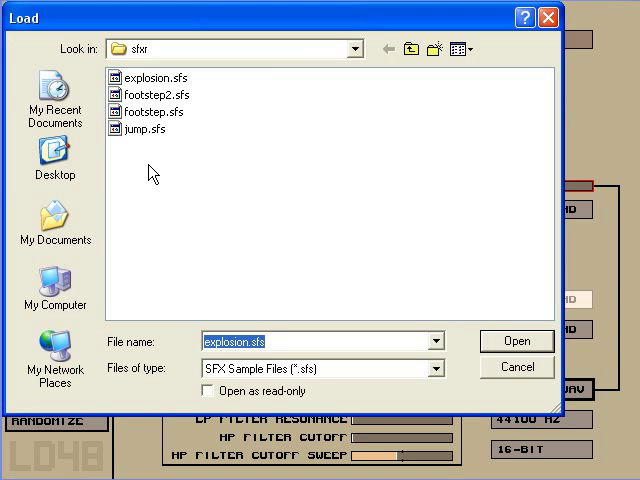
{"action": "left_click", "coordinate": [516, 340]}
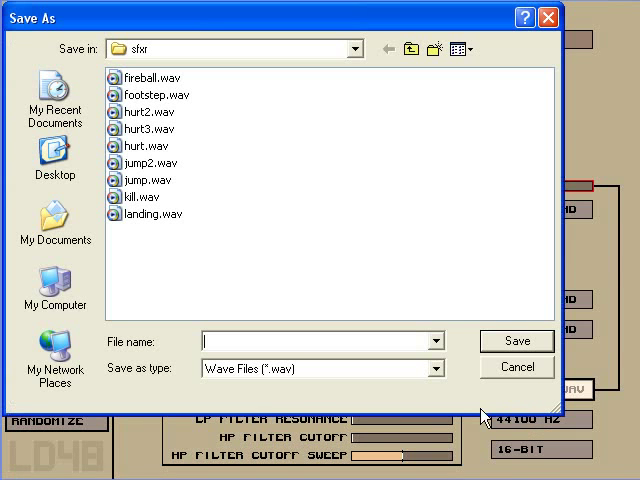
Export the loaded explosion sound as a WAV file named 'explosion'
{"action": "type", "text": "explosion"}
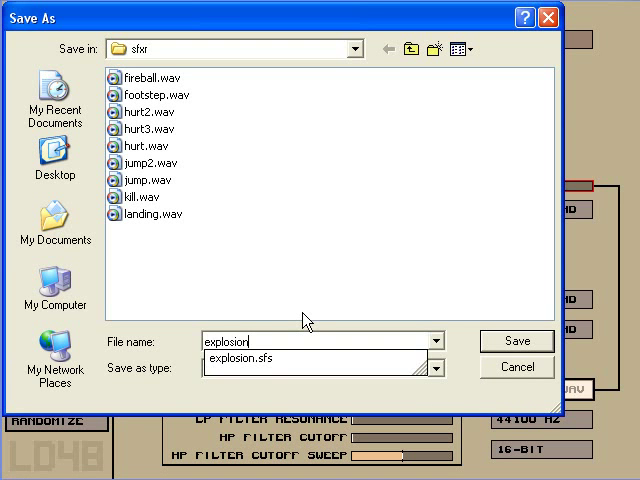
{"action": "left_click", "coordinate": [516, 340]}
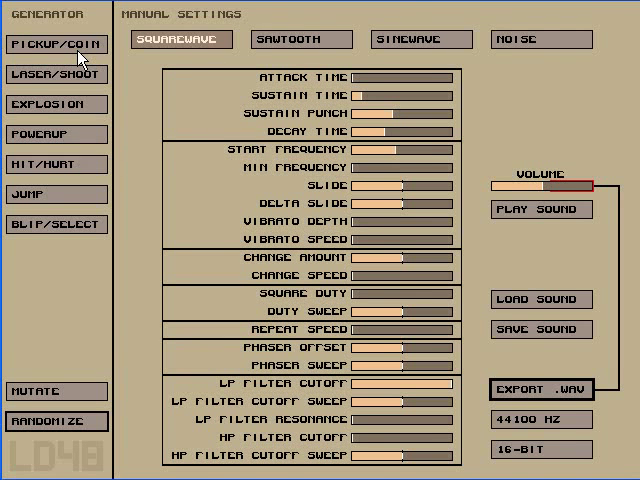
Generate a new noise-based explosion sound from the Explosion preset
{"action": "left_click", "coordinate": [542, 300]}
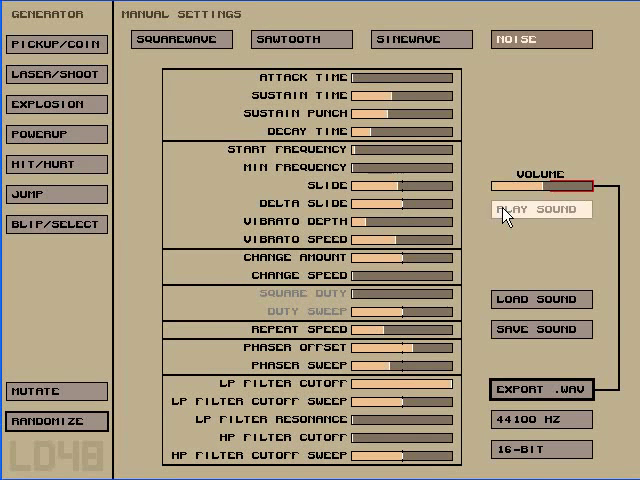
{"action": "mouse_move", "coordinate": [540, 50]}
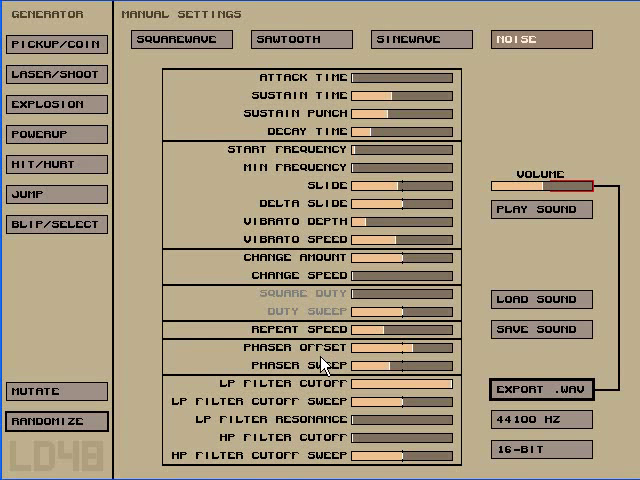
{"action": "mouse_move", "coordinate": [184, 84]}
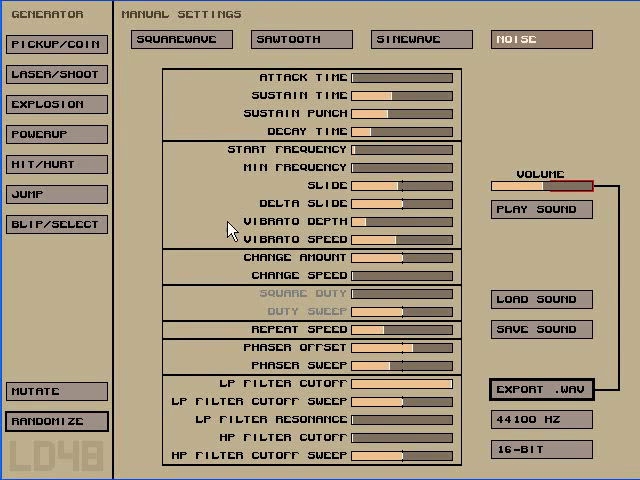
{"action": "mouse_move", "coordinate": [110, 122]}
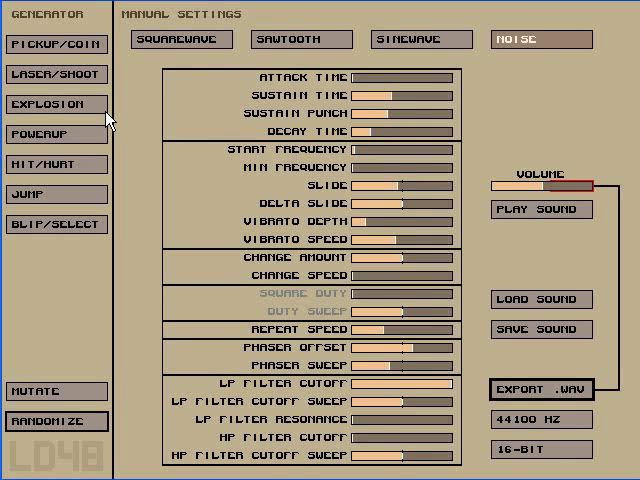
{"action": "mouse_move", "coordinate": [170, 170]}
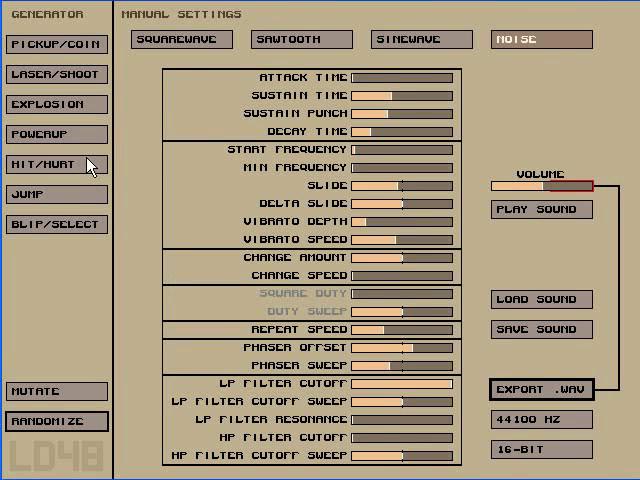
{"action": "mouse_move", "coordinate": [222, 312]}
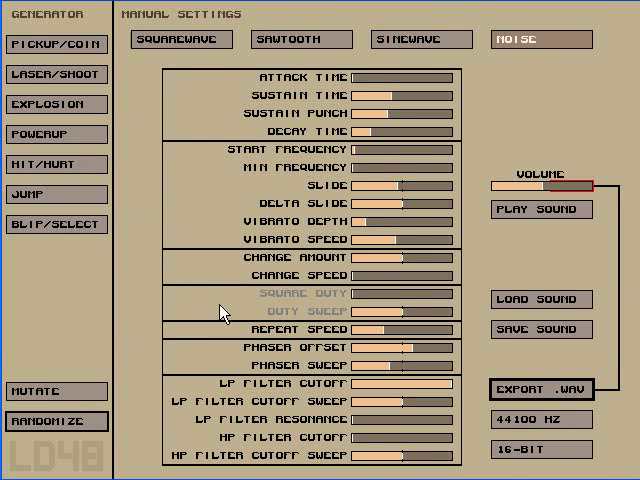
{"action": "mouse_move", "coordinate": [364, 468]}
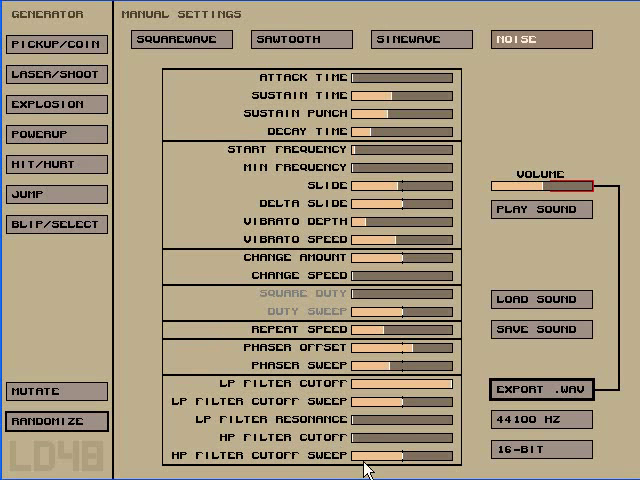